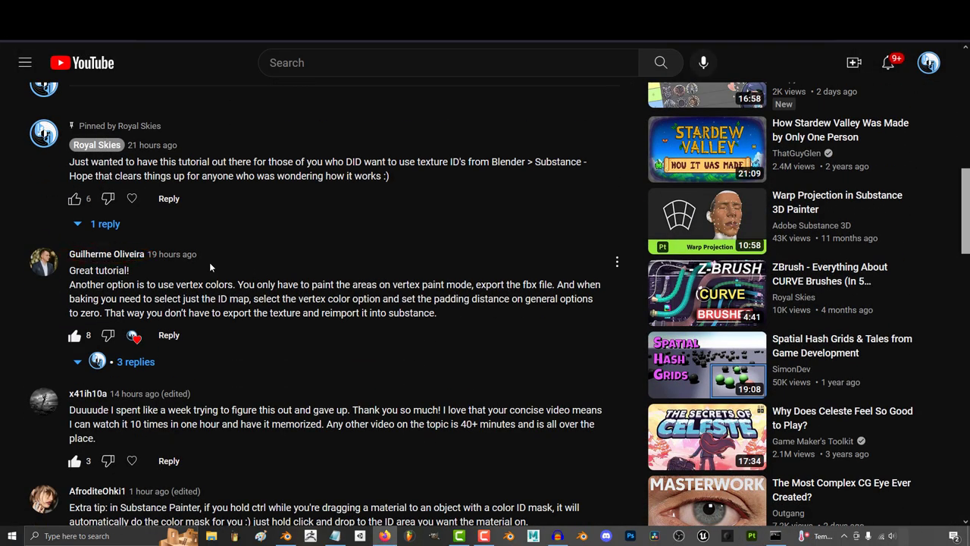
{"action": "mouse_move", "coordinate": [213, 265]}
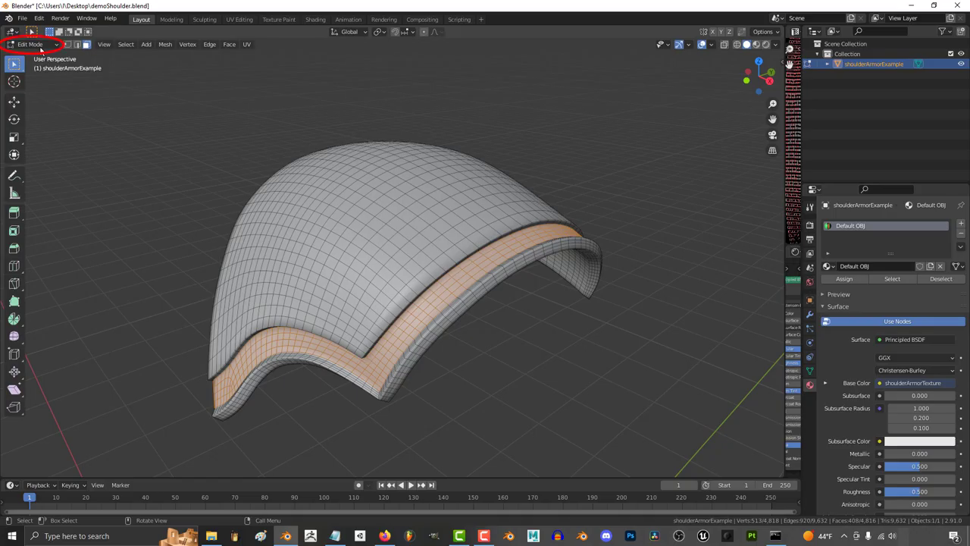
Go from the vertex-colour comment to the armor in Blender Edit Mode, then Substance Painter
{"action": "left_click", "coordinate": [30, 44]}
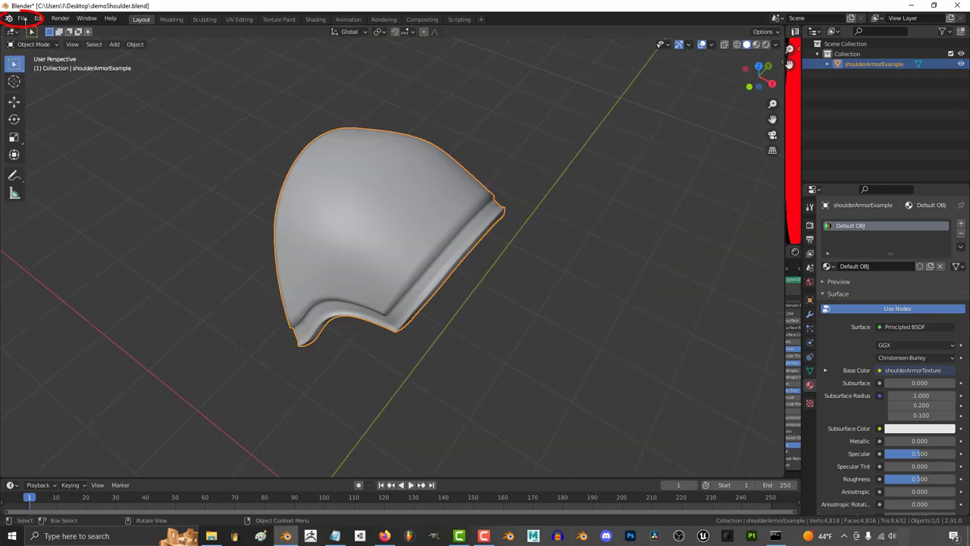
{"action": "left_click", "coordinate": [23, 18]}
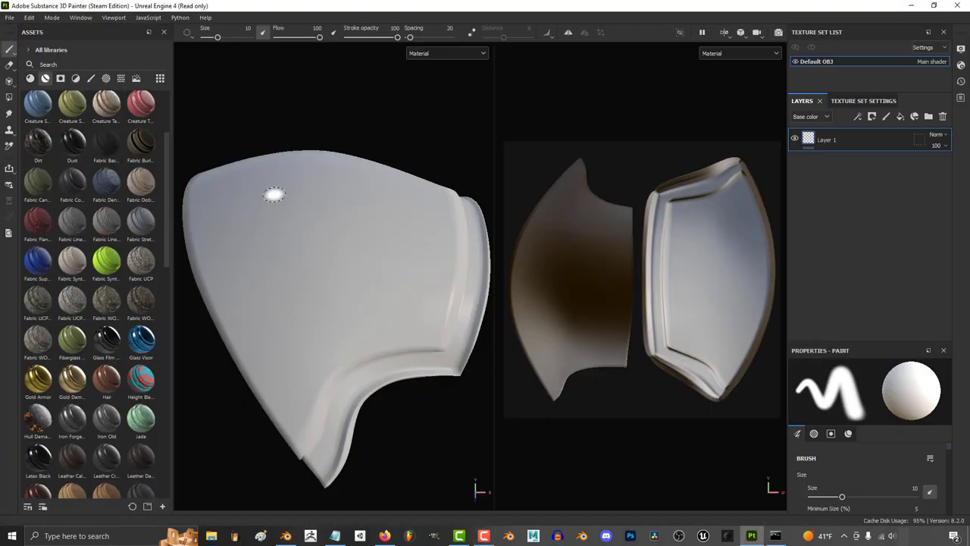
{"action": "left_click", "coordinate": [907, 319]}
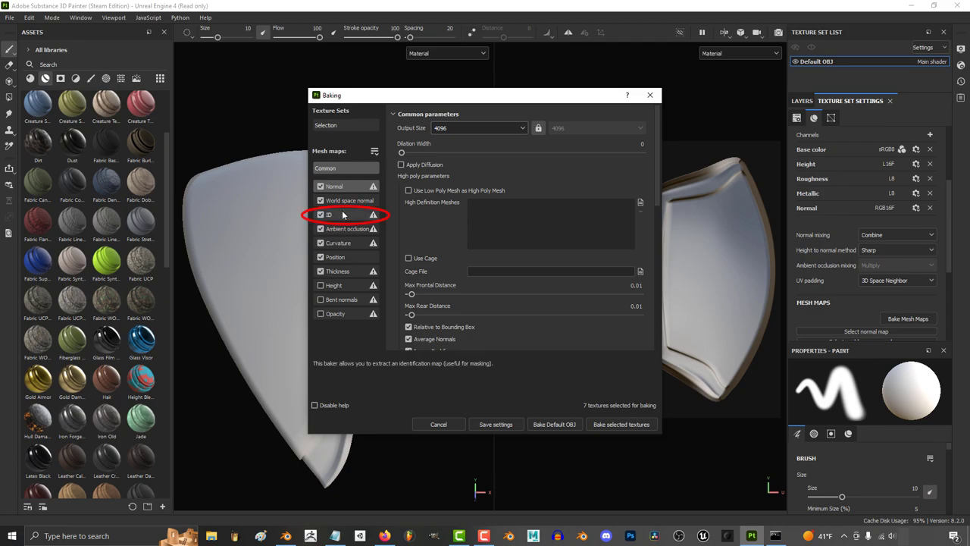
Open the Bake Mesh Maps settings with the ID map ticked
{"action": "left_click", "coordinate": [328, 214]}
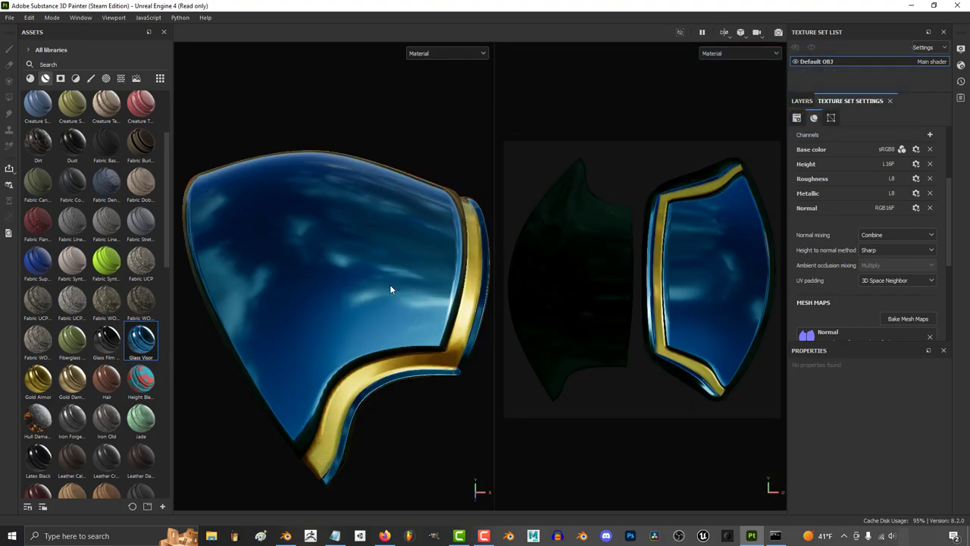
Orbit the blue glass and gold-trimmed armor to view it from another angle
{"action": "left_click_drag", "start_coordinate": [391, 291], "coordinate": [393, 285]}
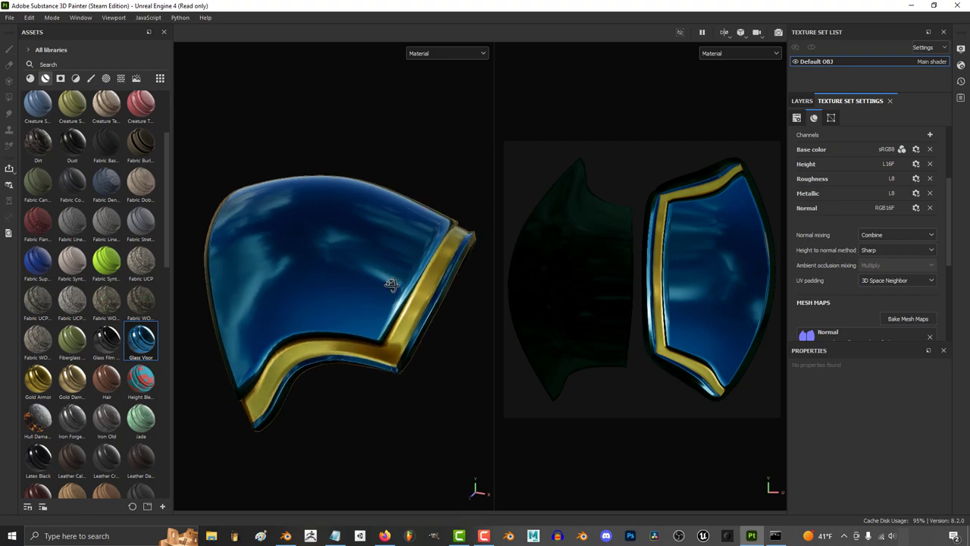